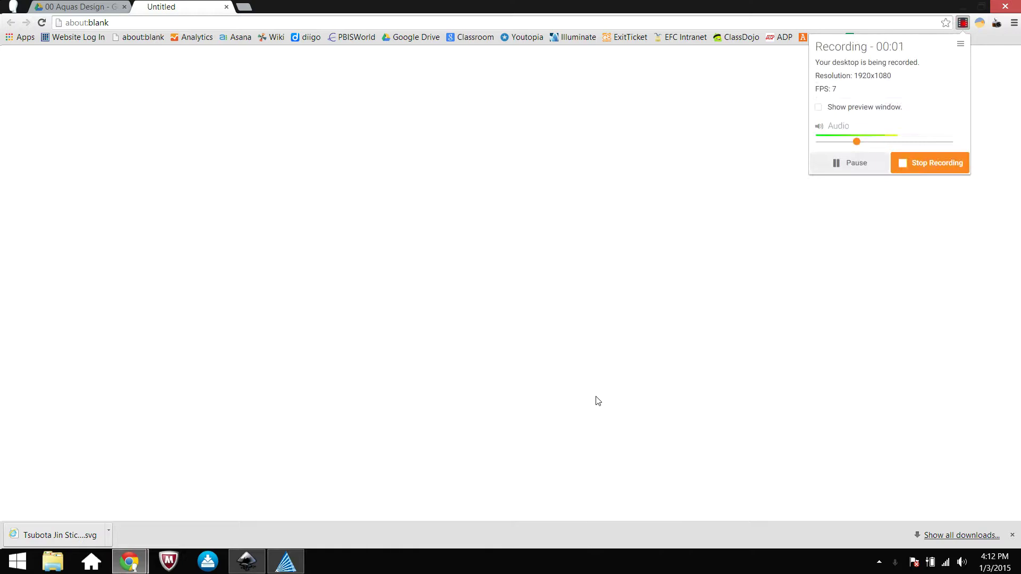
# Step: Bring RetinaEngrave to the front and reconnect it to the laser cutter
pyautogui.click(285, 561)
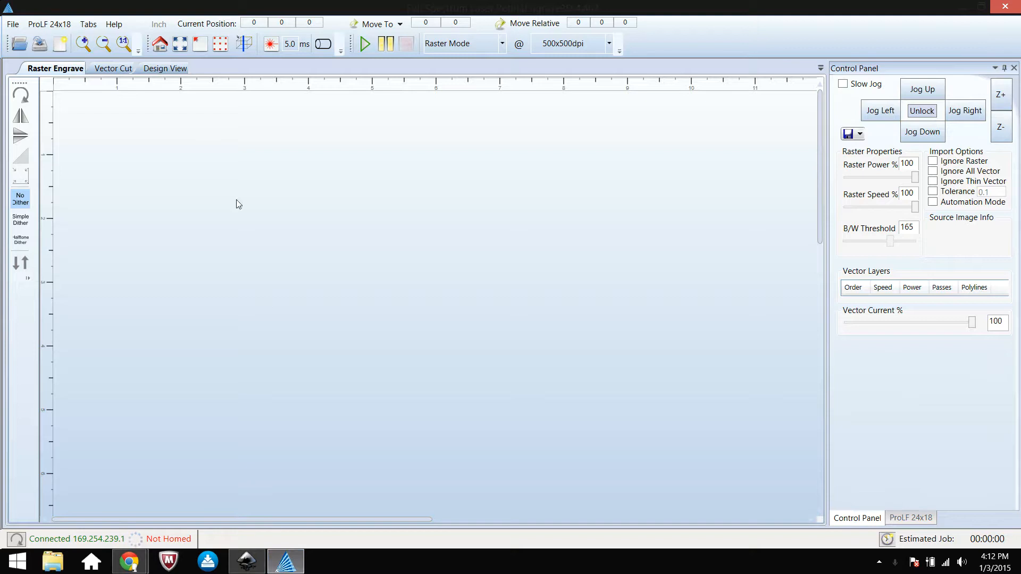
pyautogui.moveTo(319, 276)
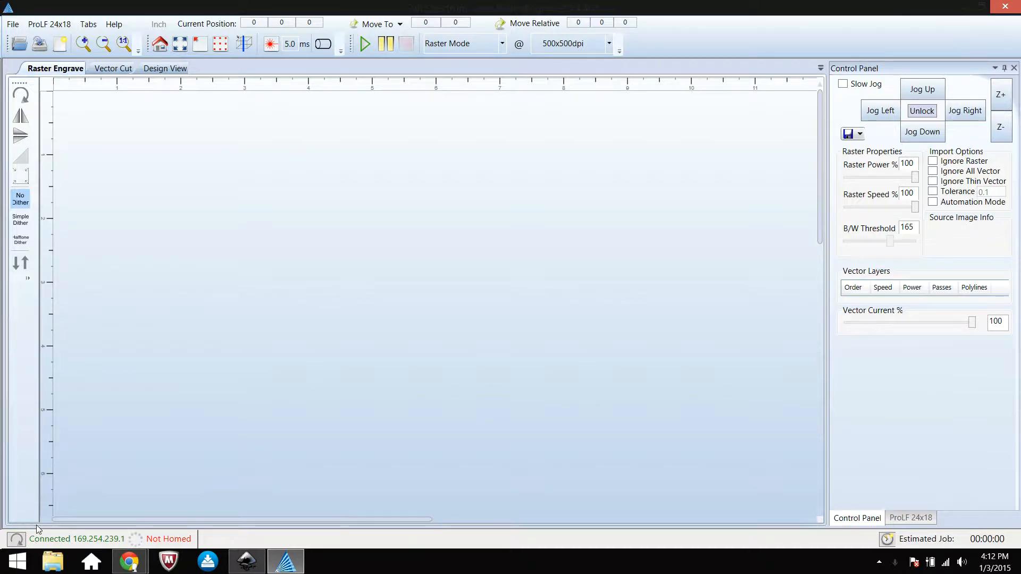
pyautogui.moveTo(15, 539)
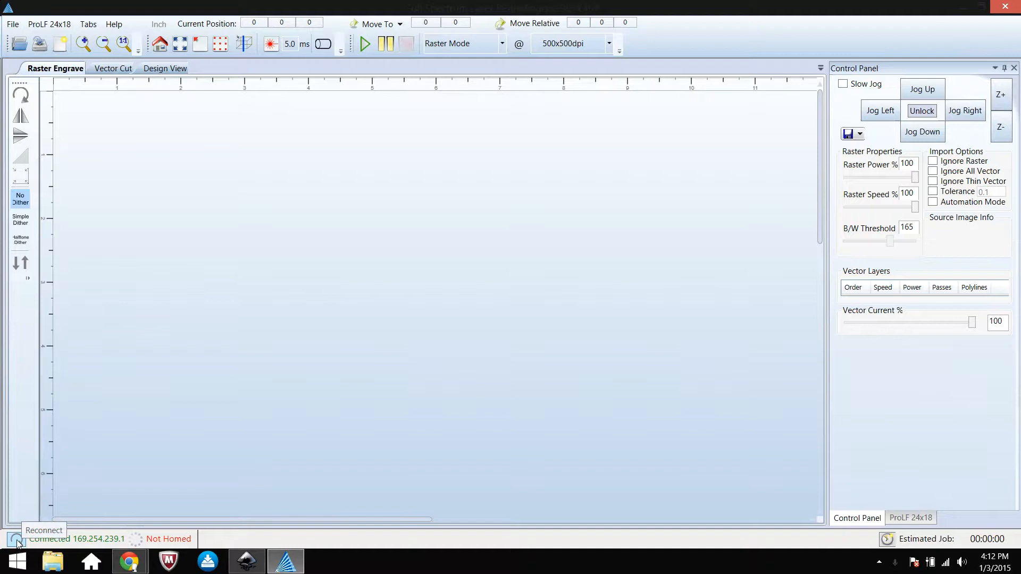
pyautogui.click(15, 539)
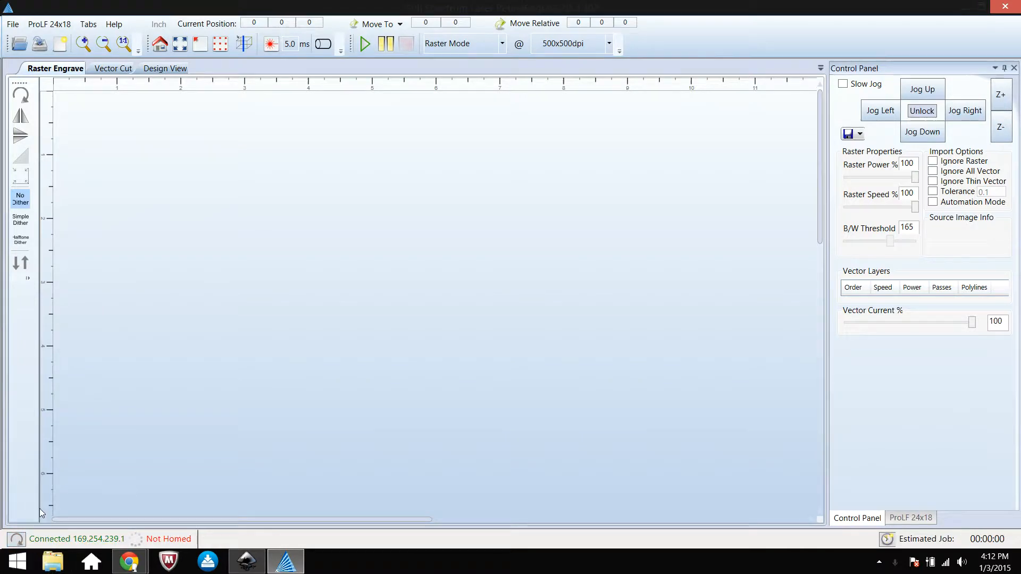
pyautogui.moveTo(276, 422)
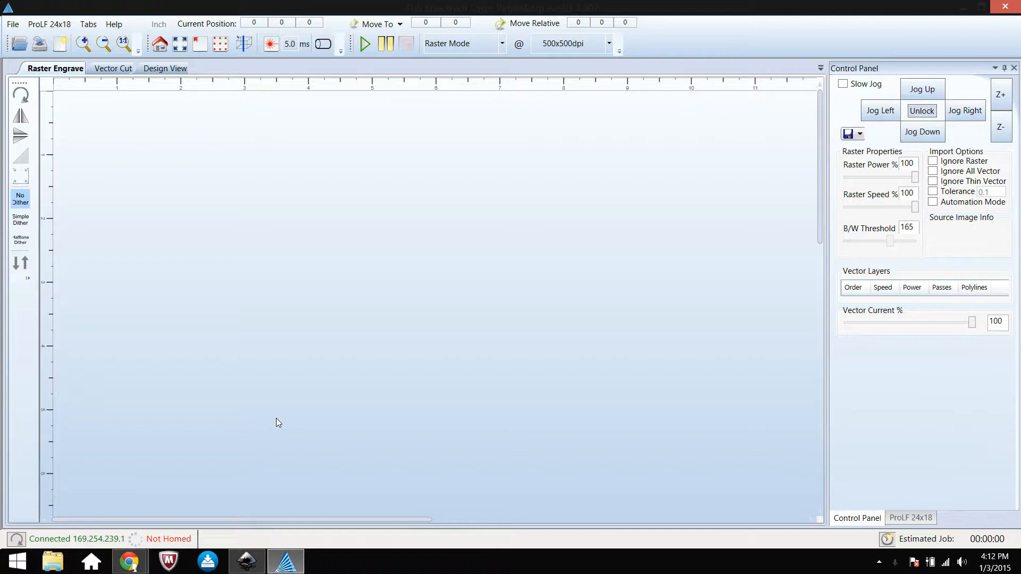
pyautogui.moveTo(85, 188)
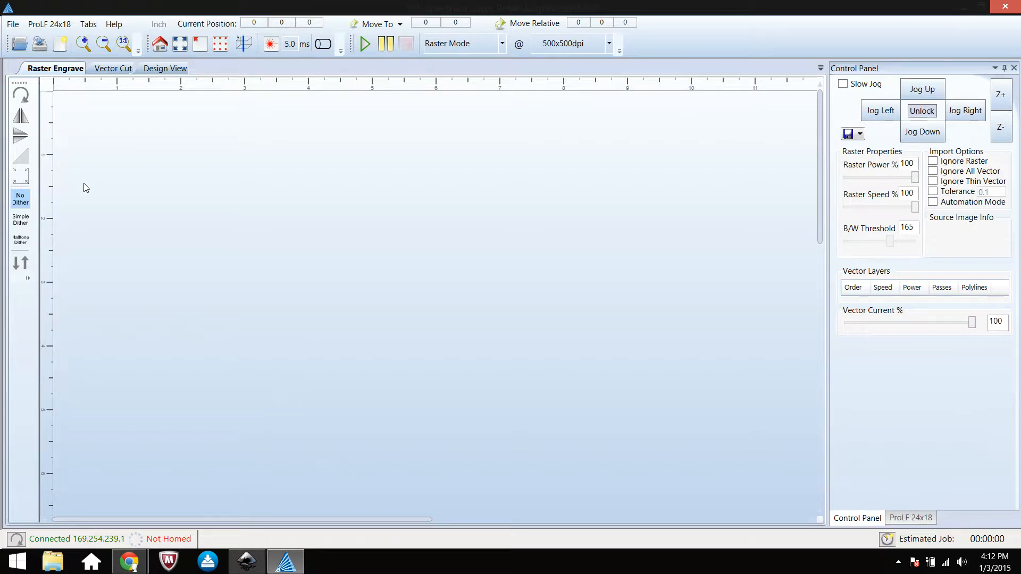
pyautogui.moveTo(60, 43)
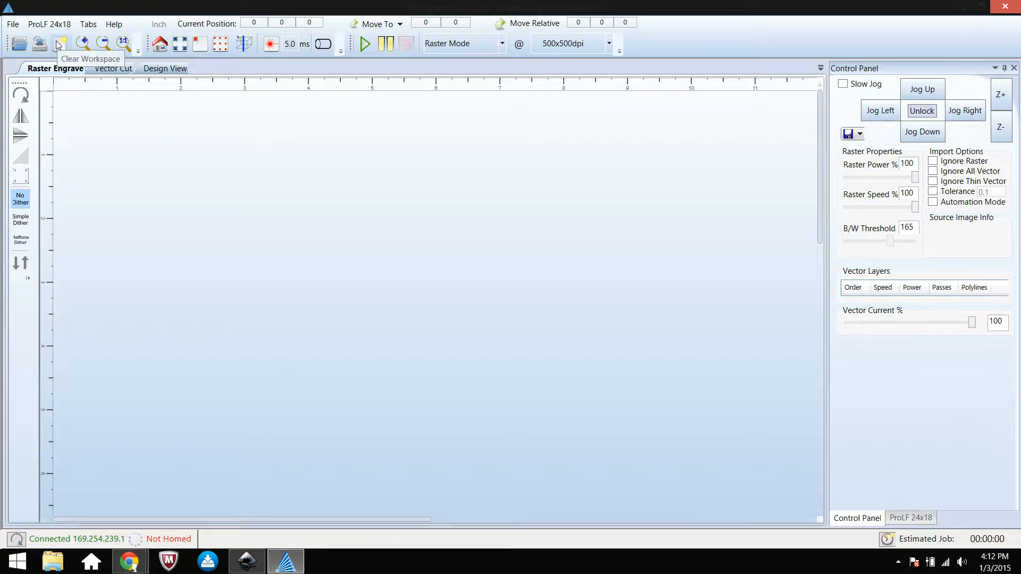
# Step: Clear the workspace, import the Tsubota Jin Sticker XPS, and view its 67 vector polylines
pyautogui.click(59, 44)
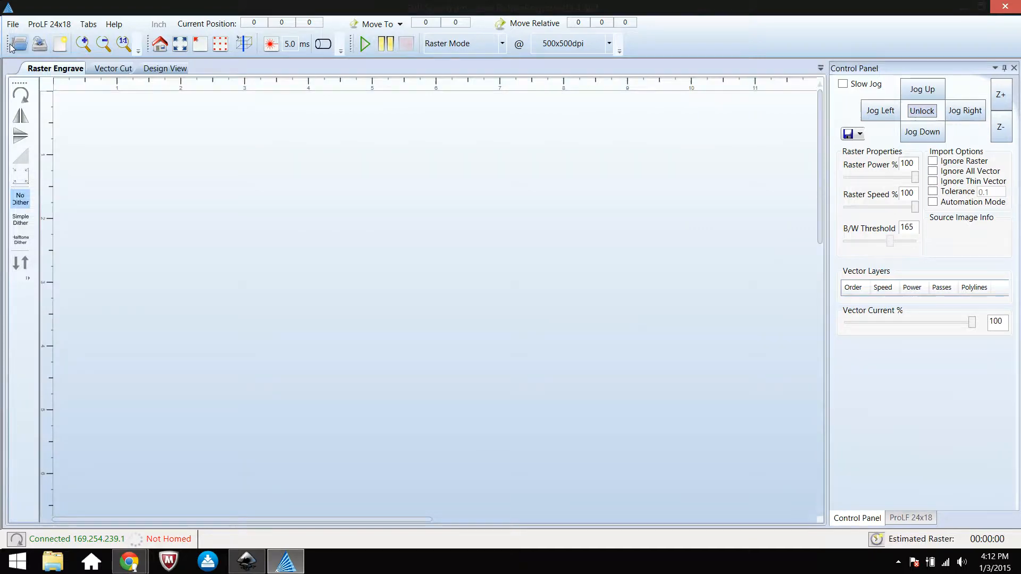
pyautogui.click(39, 43)
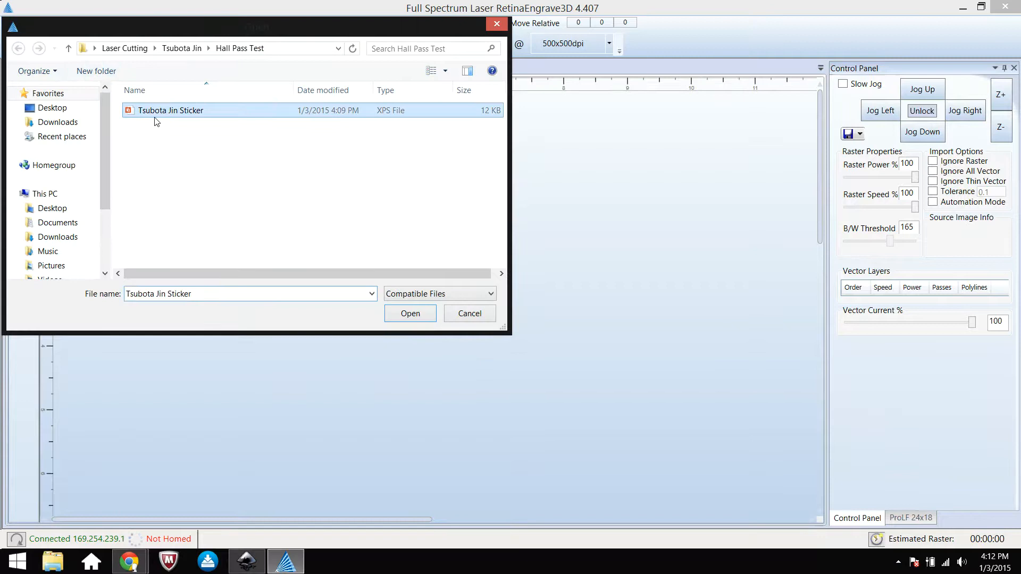
pyautogui.click(409, 313)
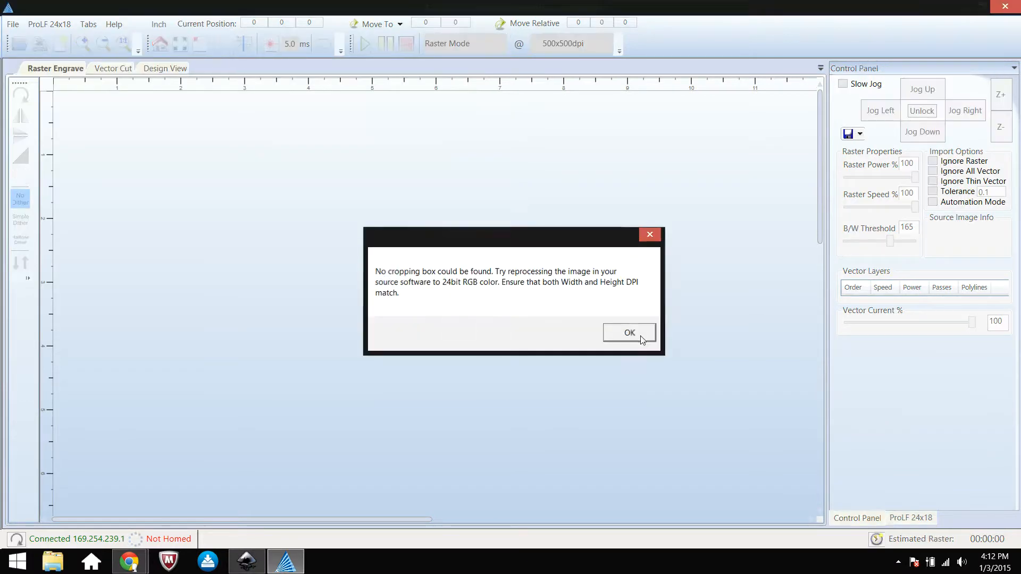
pyautogui.click(627, 333)
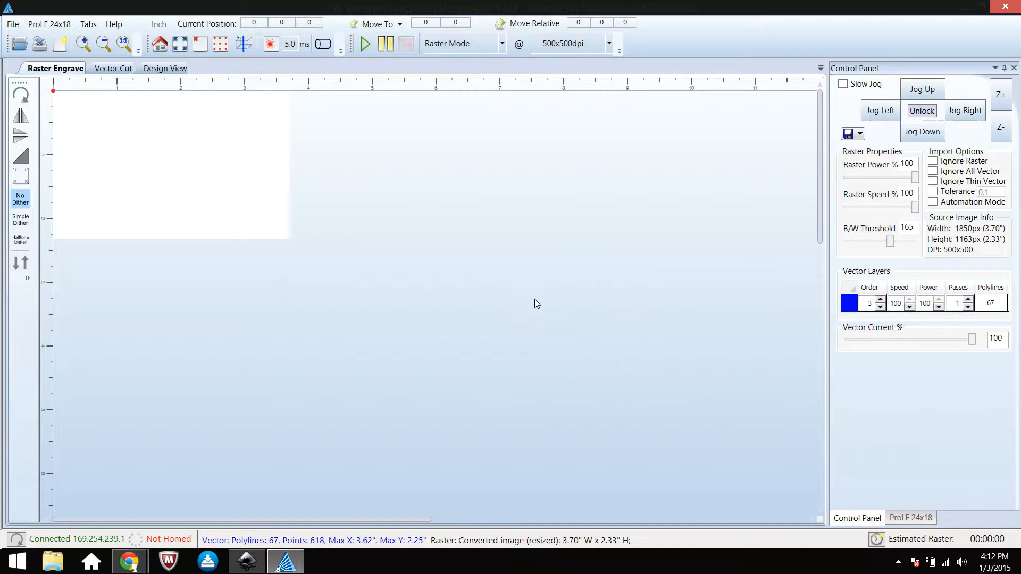
pyautogui.click(112, 67)
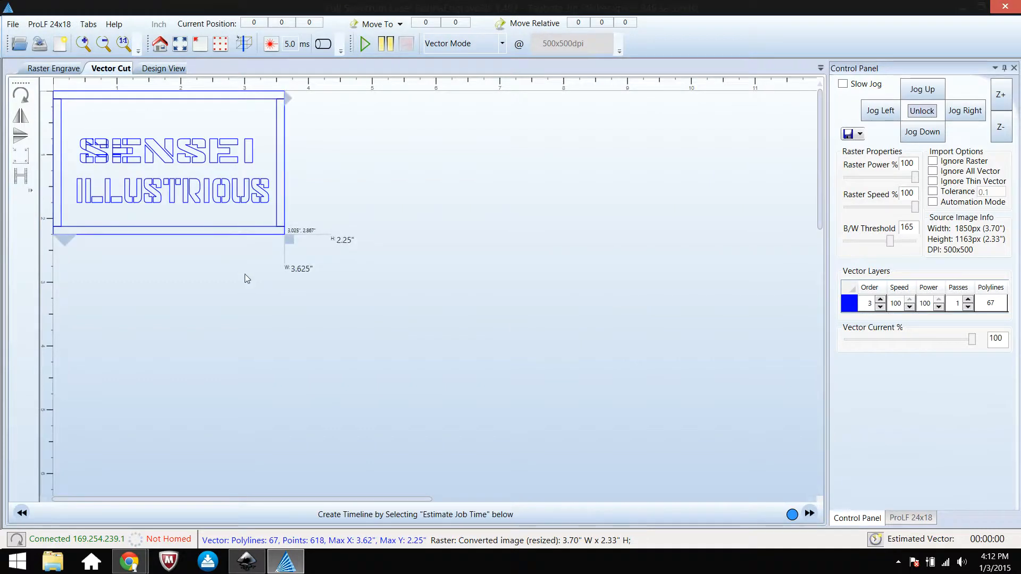
pyautogui.moveTo(637, 308)
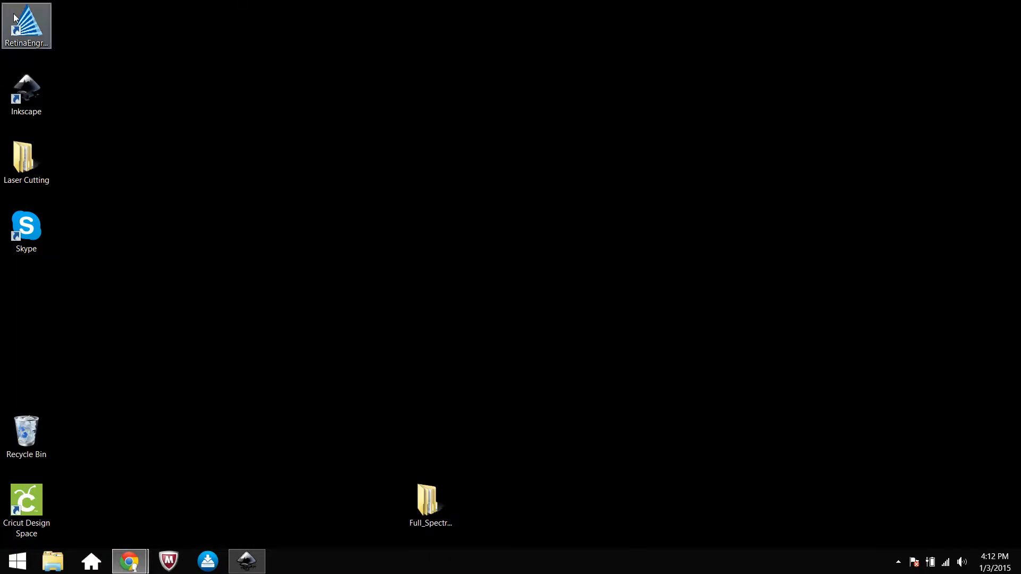
# Step: Relaunch RetinaEngrave from its desktop shortcut
pyautogui.doubleClick(26, 25)
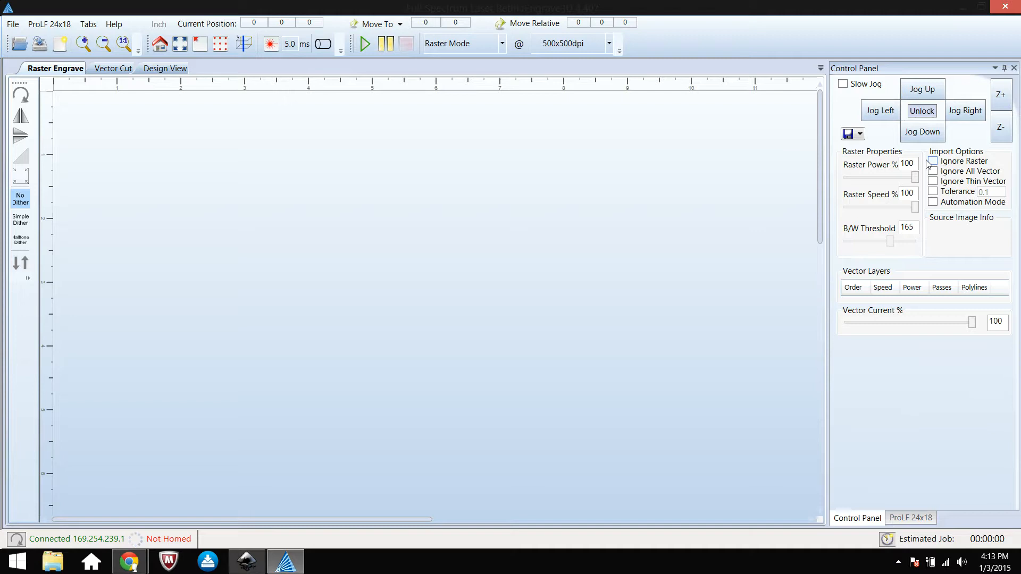
pyautogui.click(932, 160)
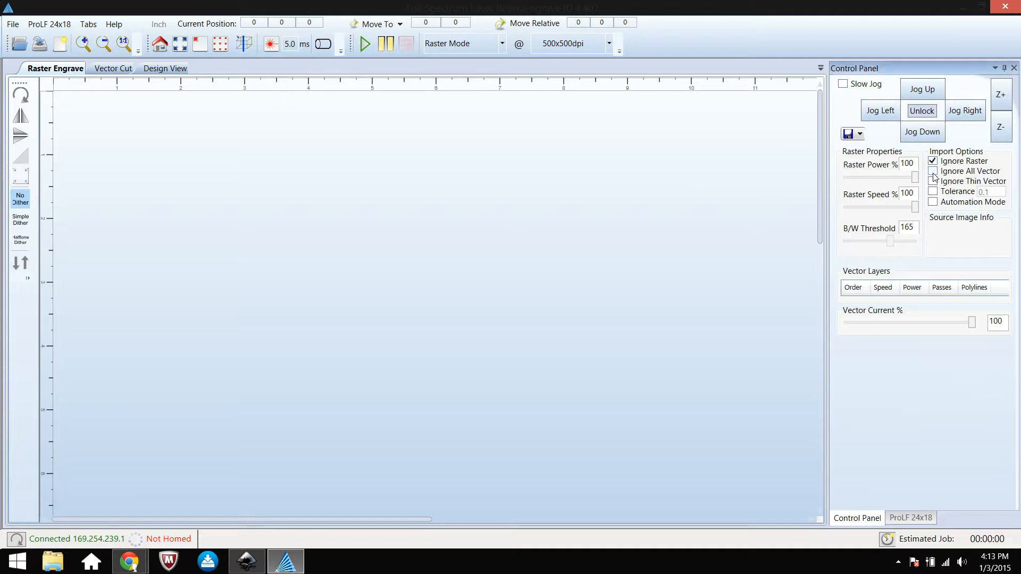
pyautogui.click(932, 161)
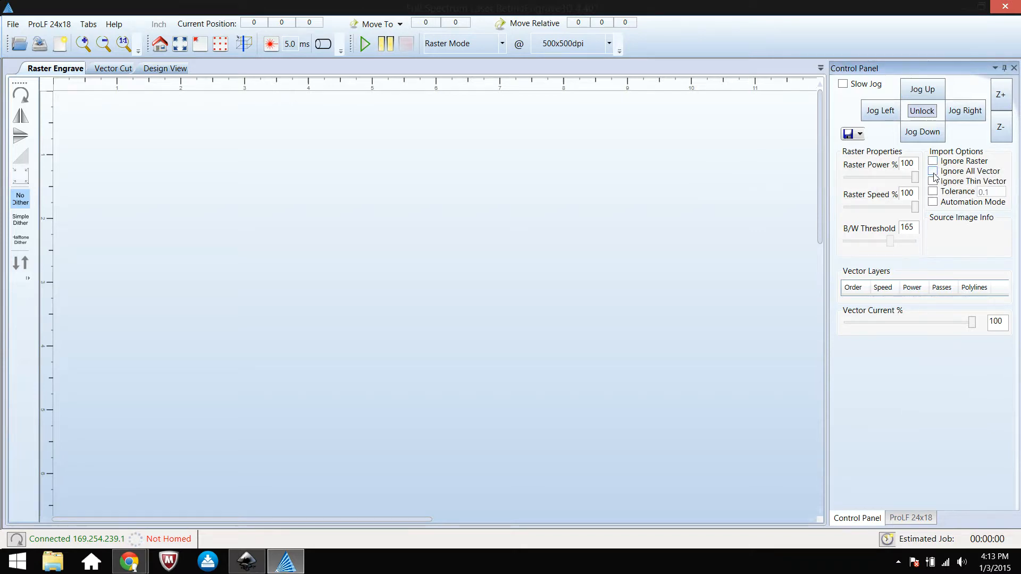
pyautogui.moveTo(934, 181)
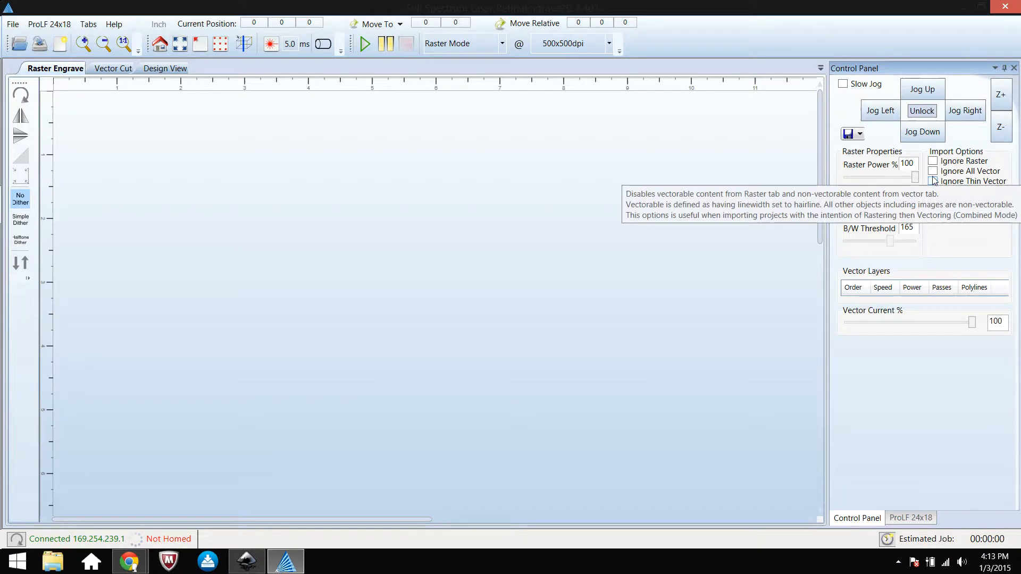
pyautogui.click(932, 160)
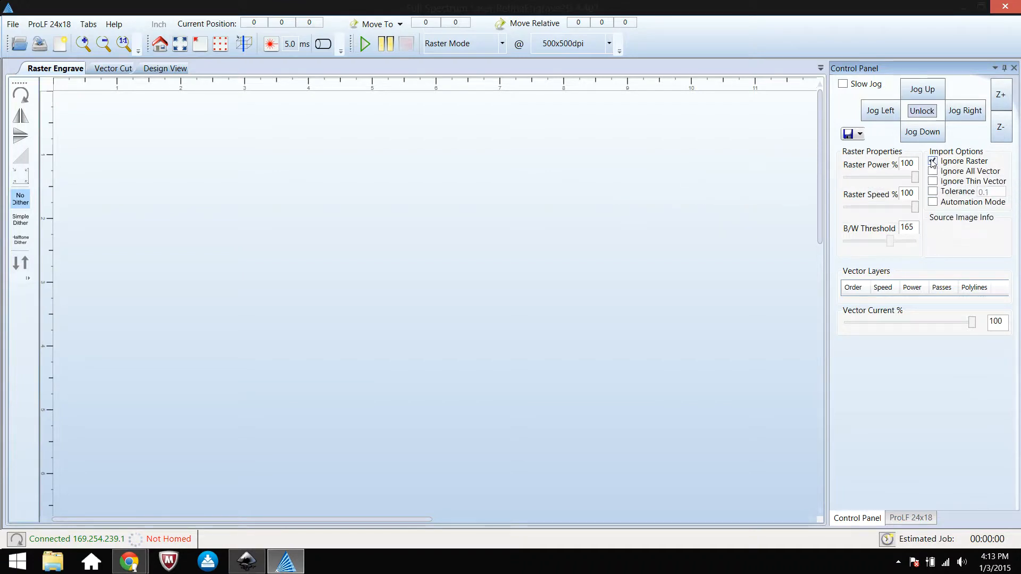
pyautogui.click(932, 161)
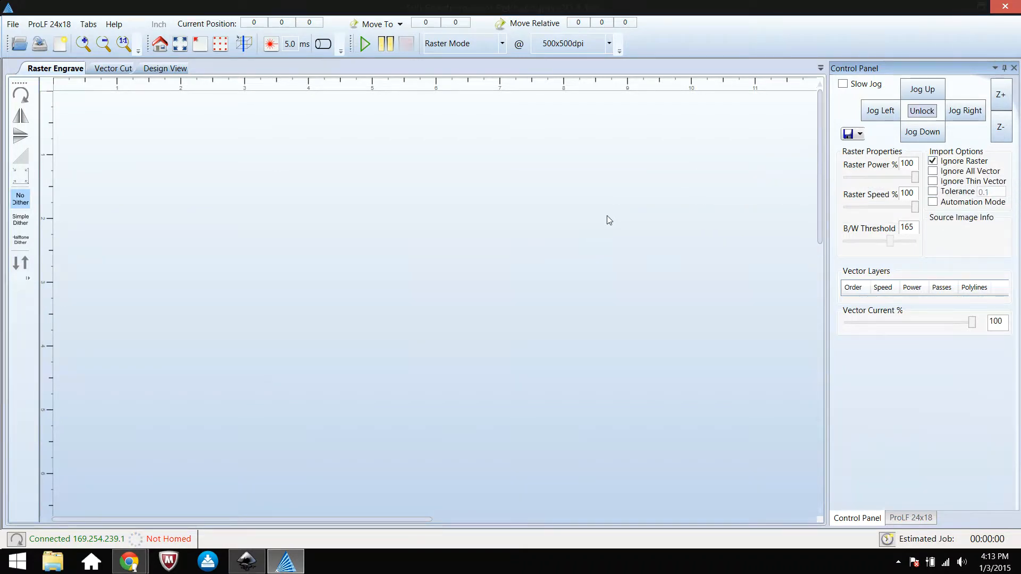
pyautogui.moveTo(707, 227)
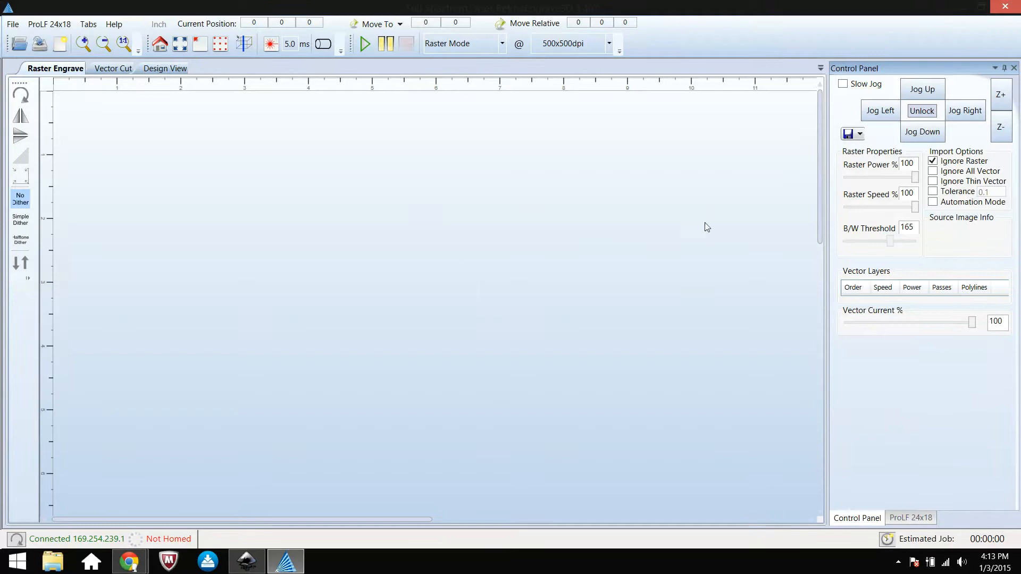
pyautogui.moveTo(932, 160)
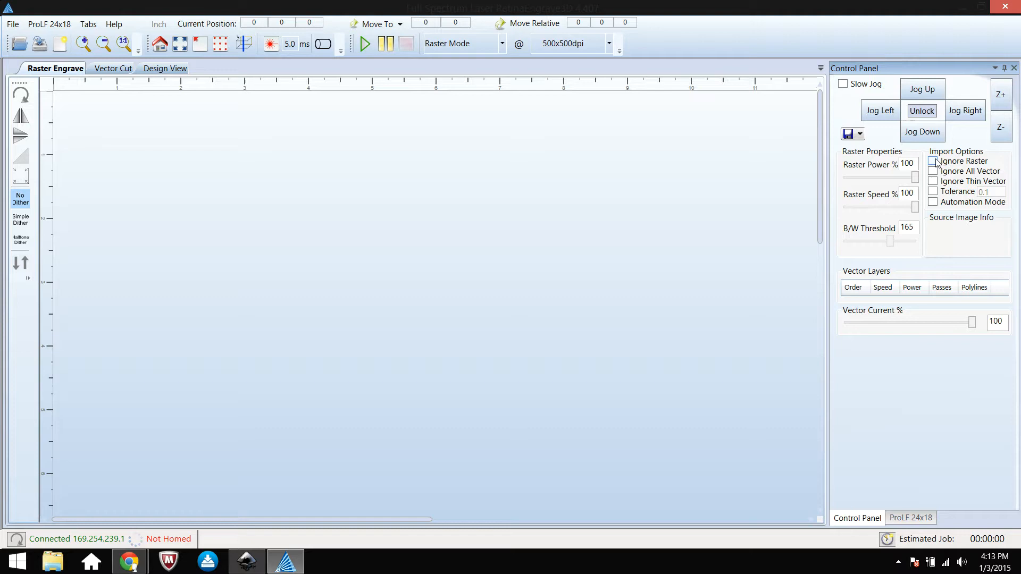
pyautogui.moveTo(930, 180)
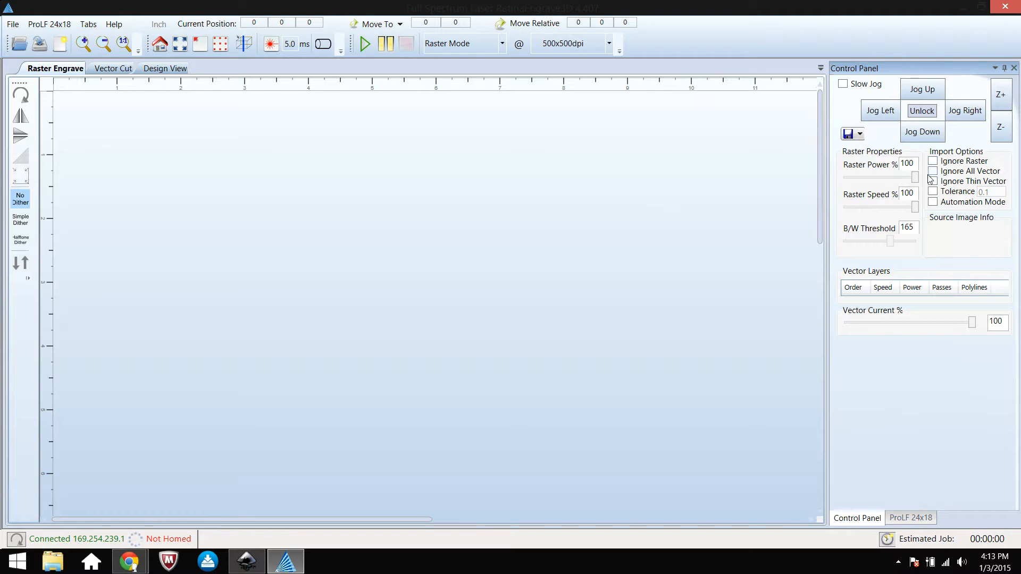
pyautogui.click(932, 171)
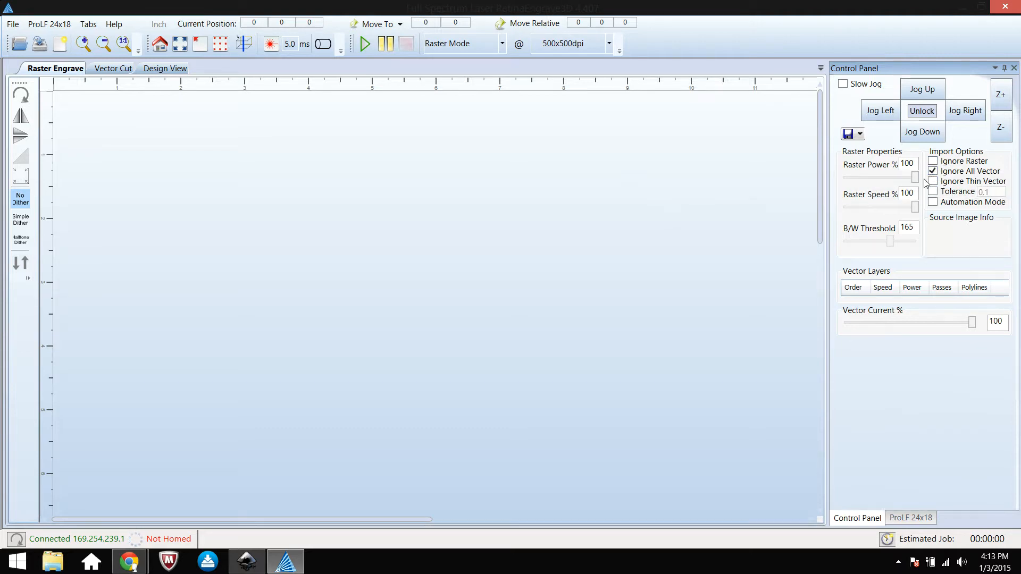
pyautogui.moveTo(446, 179)
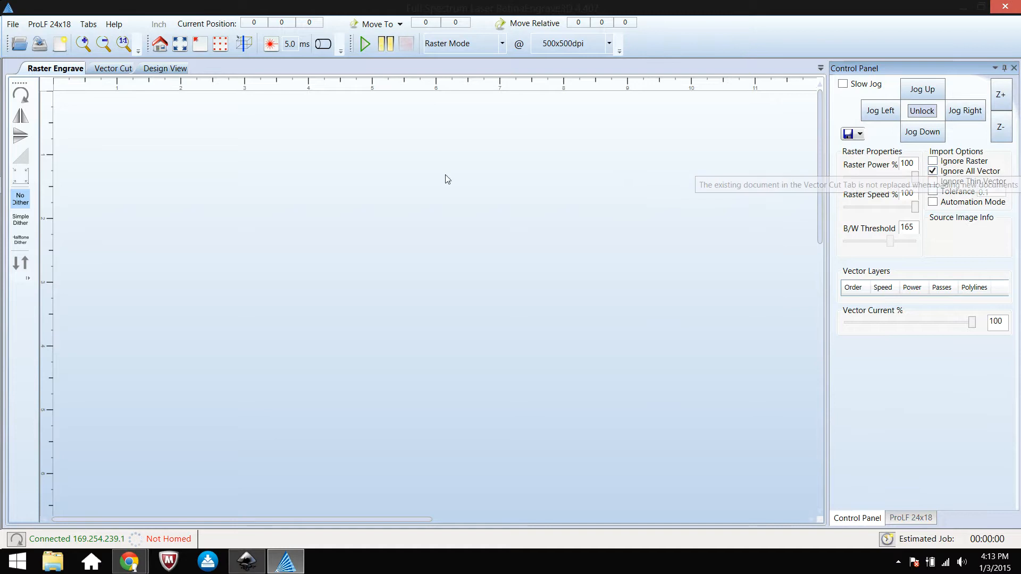
pyautogui.moveTo(508, 255)
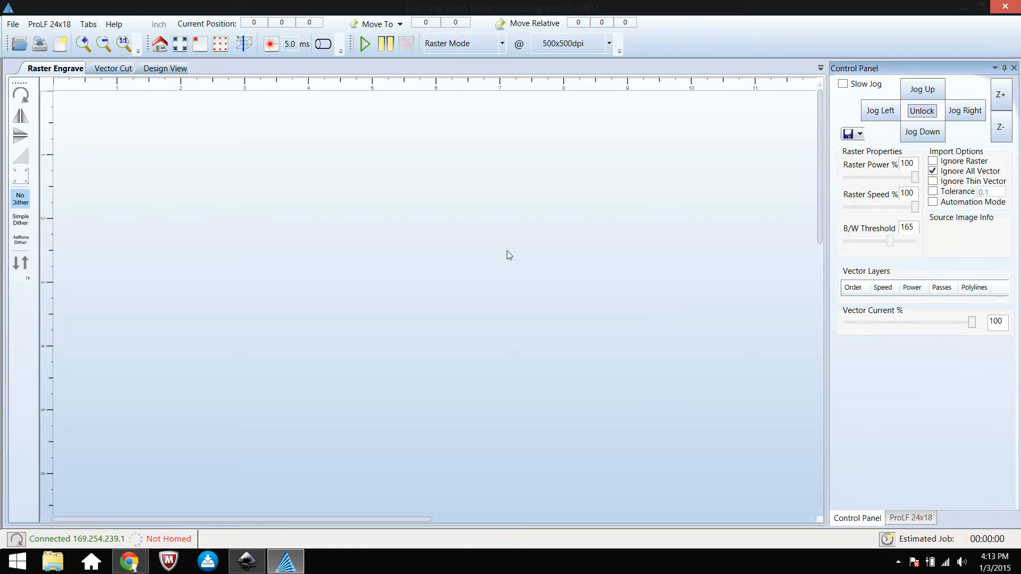
pyautogui.click(931, 171)
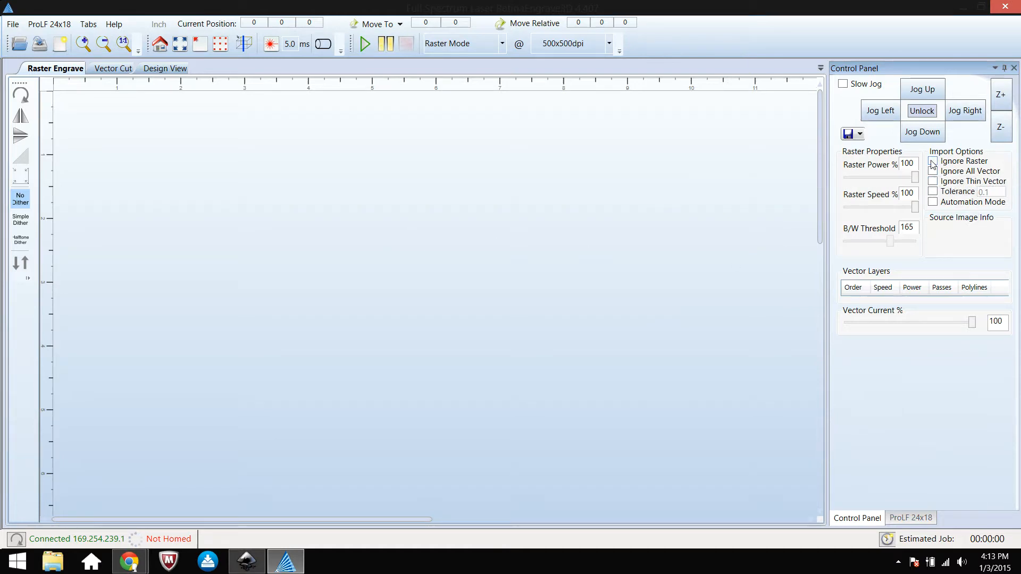
pyautogui.moveTo(900, 301)
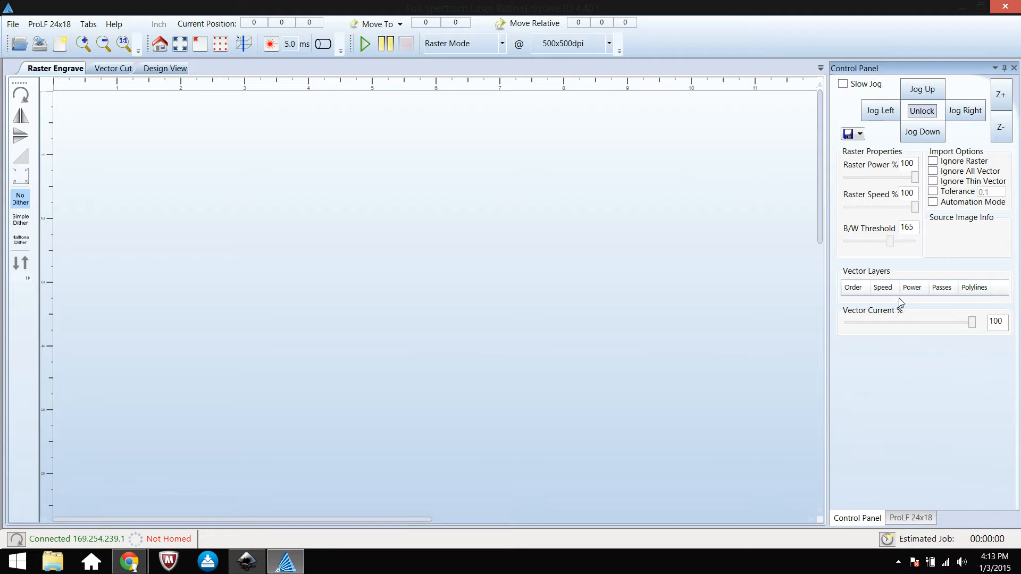
pyautogui.moveTo(925, 180)
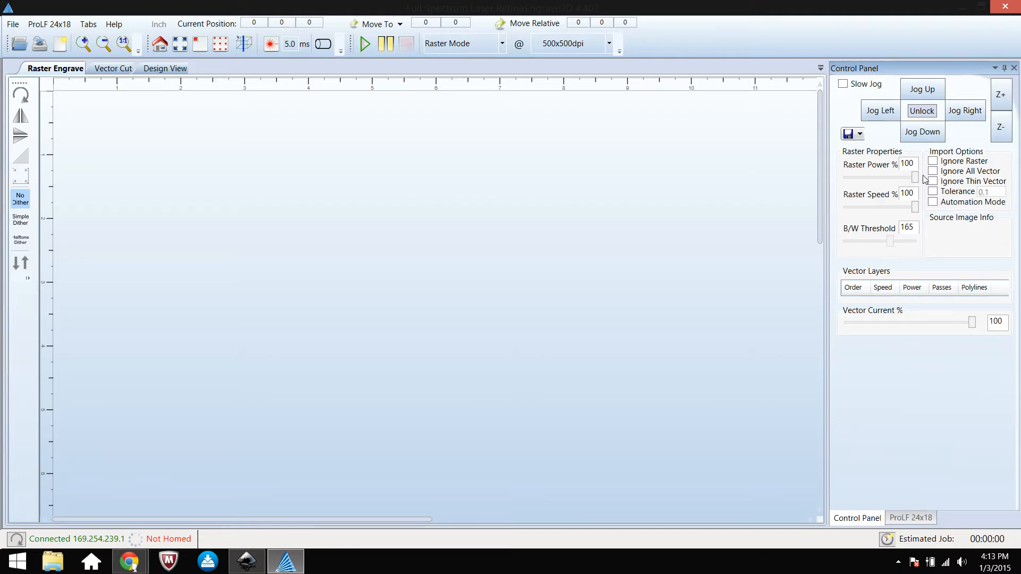
pyautogui.moveTo(914, 351)
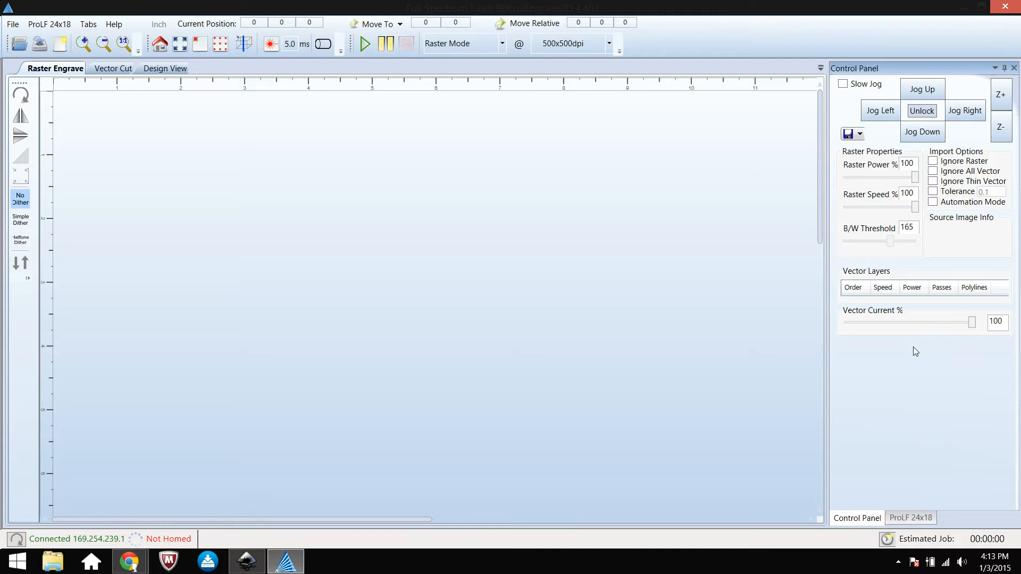
pyautogui.moveTo(835, 333)
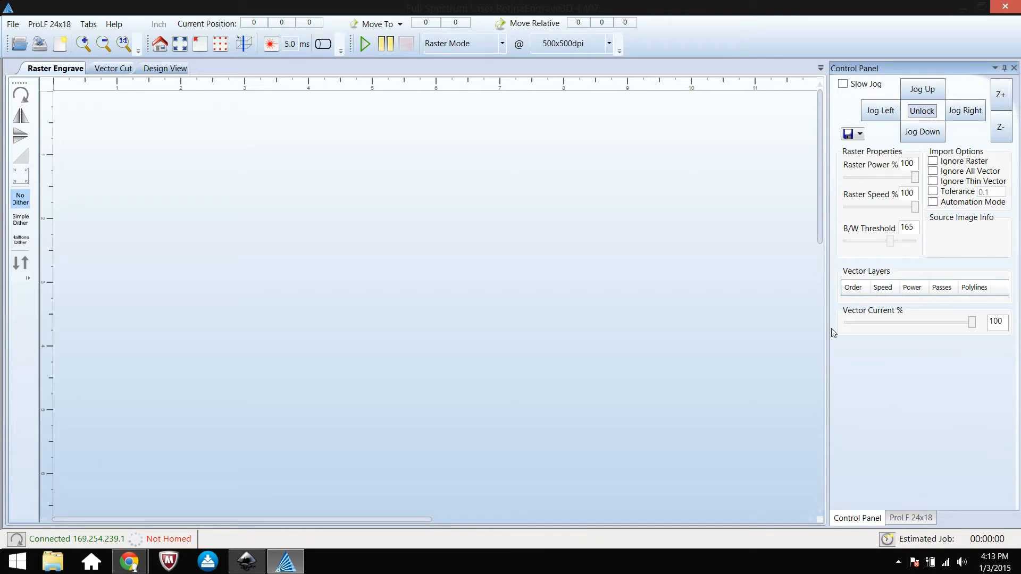